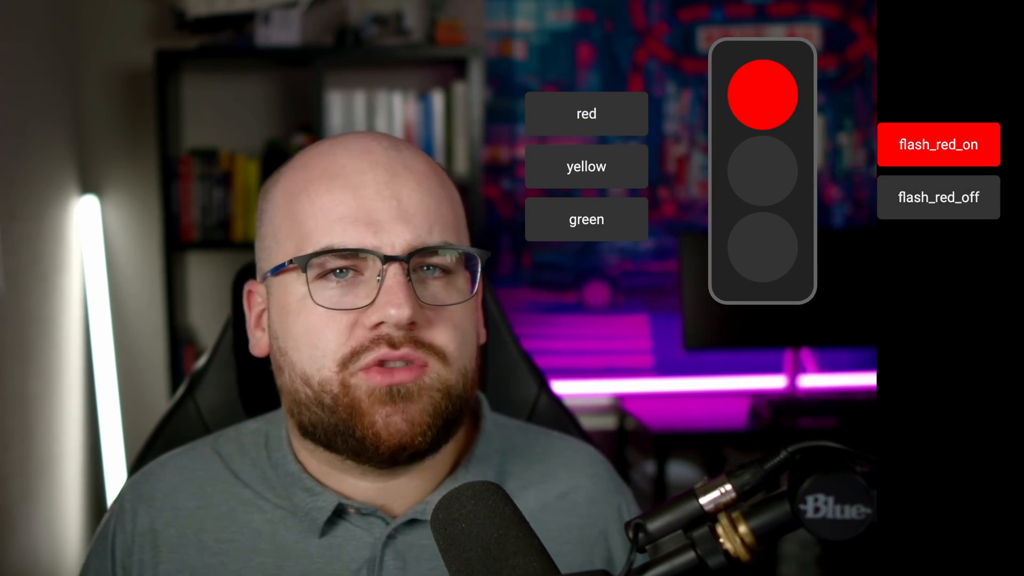
Step: Purchase the Pro Plan for $19.99 from the storefront and view it in the order history
click(939, 197)
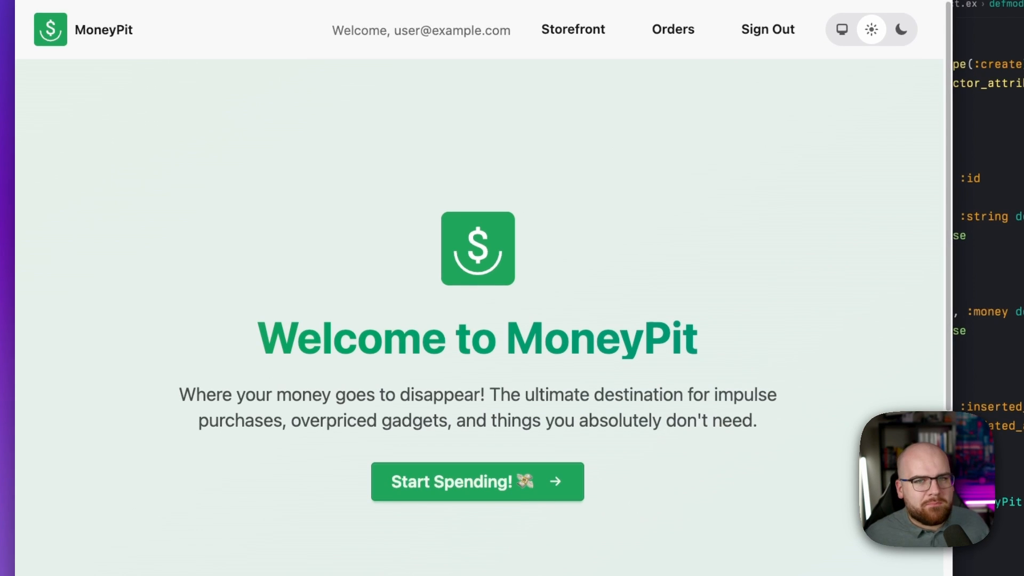
mouse_move(474, 225)
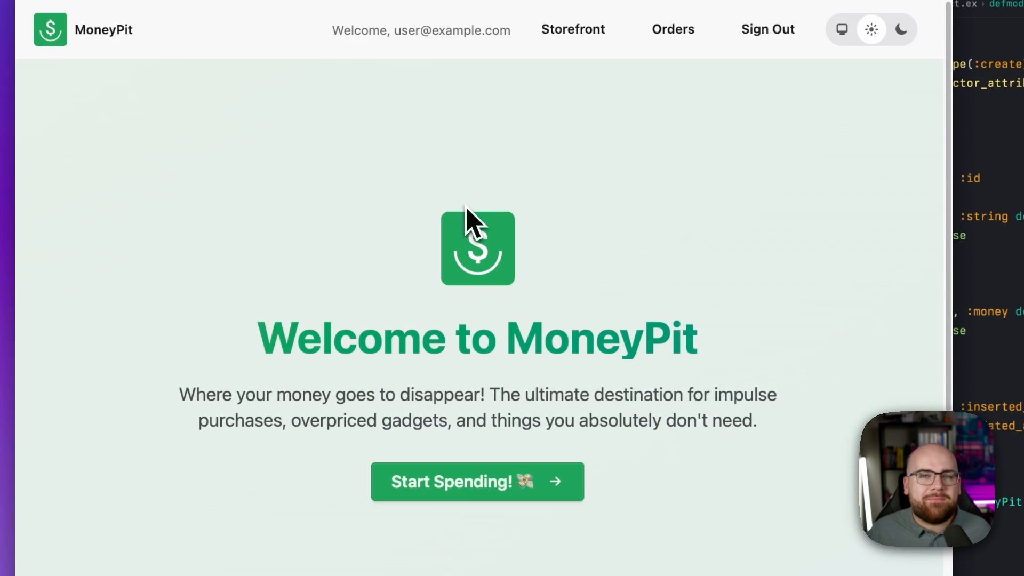
click(477, 481)
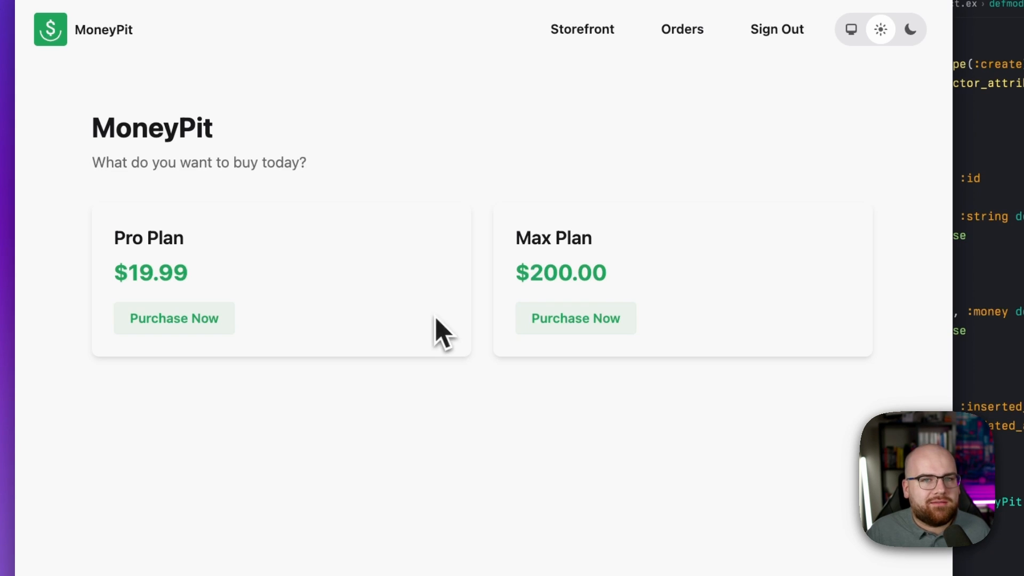
click(173, 318)
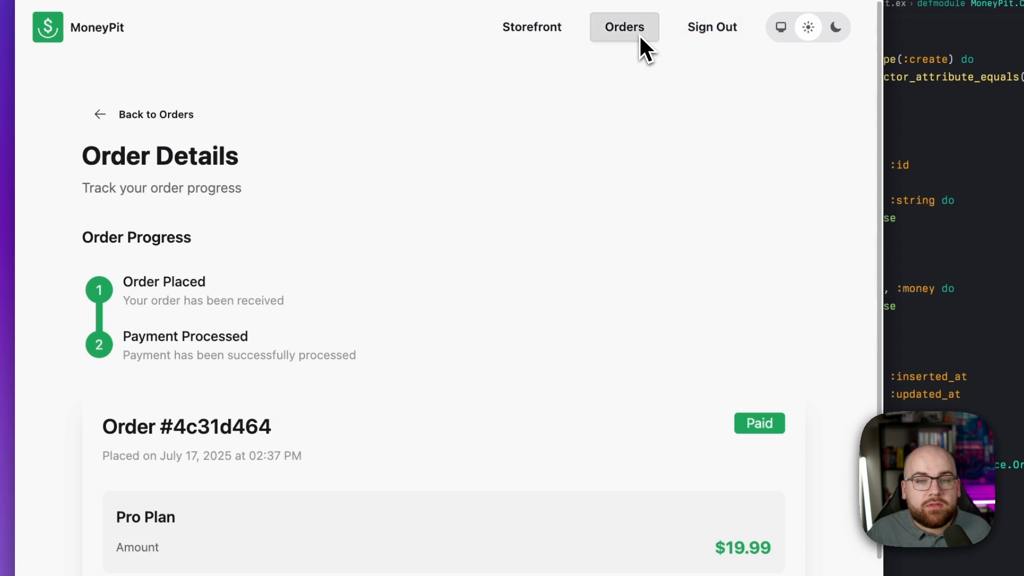
click(624, 27)
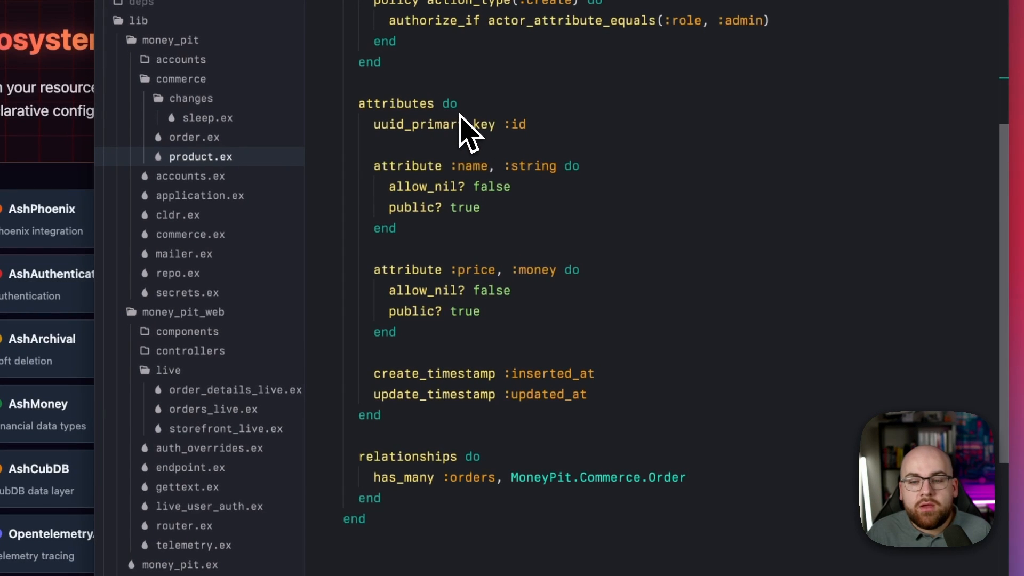
mouse_move(489, 287)
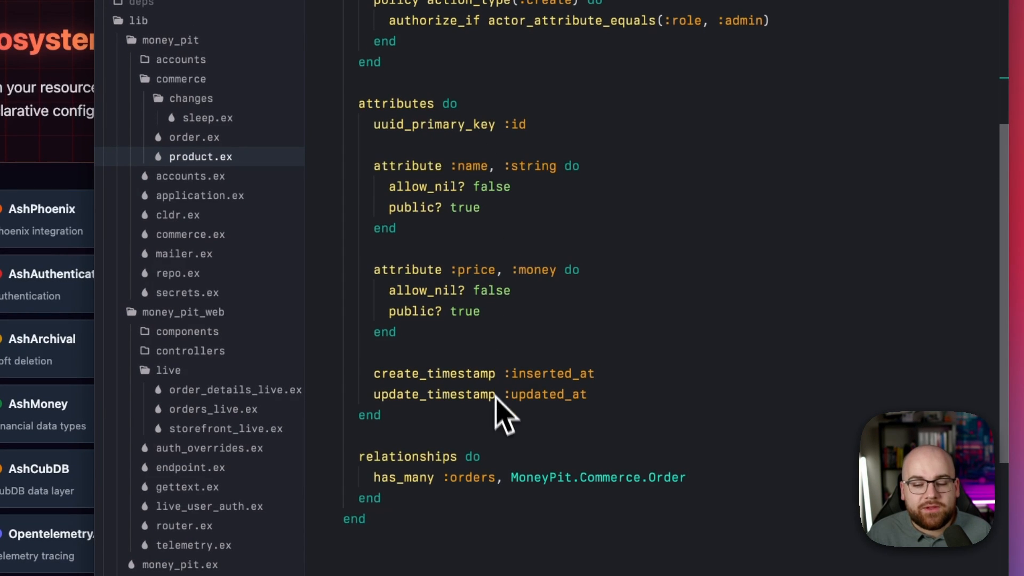
Step: Scroll through the Product resource's attributes and actions in product.ex
scroll(up, 3)
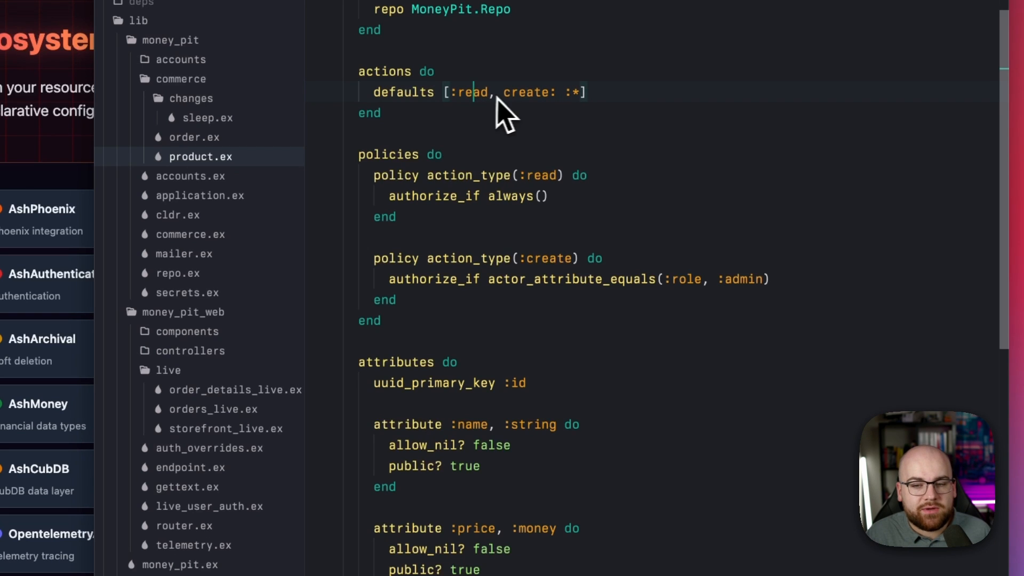
mouse_move(549, 65)
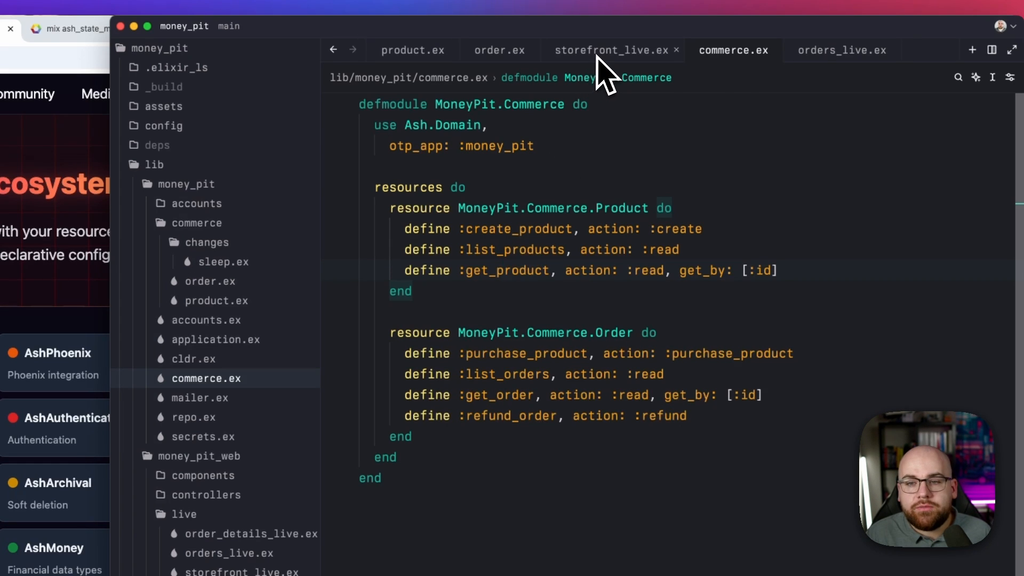
Step: Follow purchase_product from storefront_live.ex through commerce.ex to the Order resource
click(604, 50)
text(list_pro)
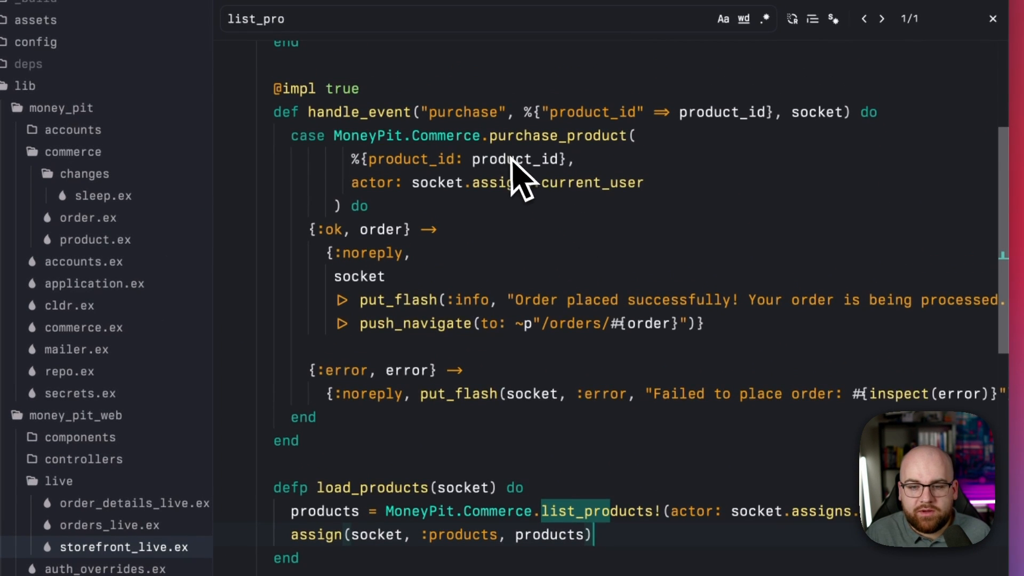
double_click(558, 136)
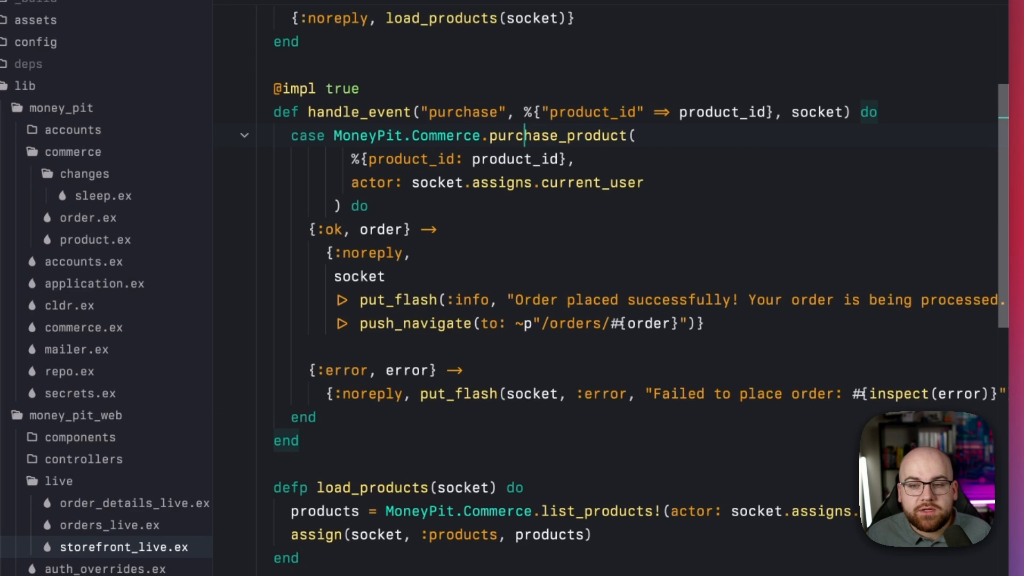
click(84, 328)
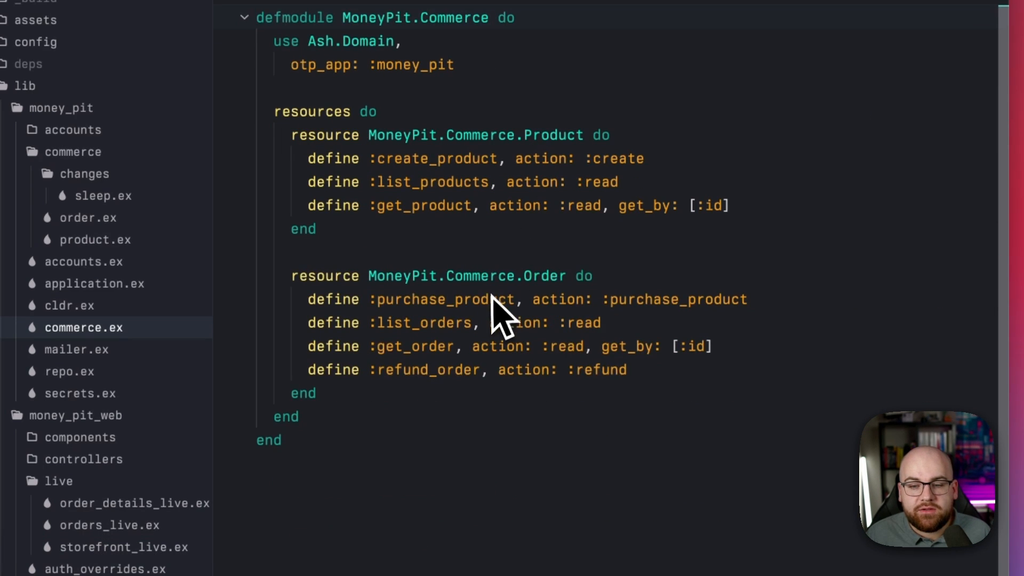
double_click(446, 299)
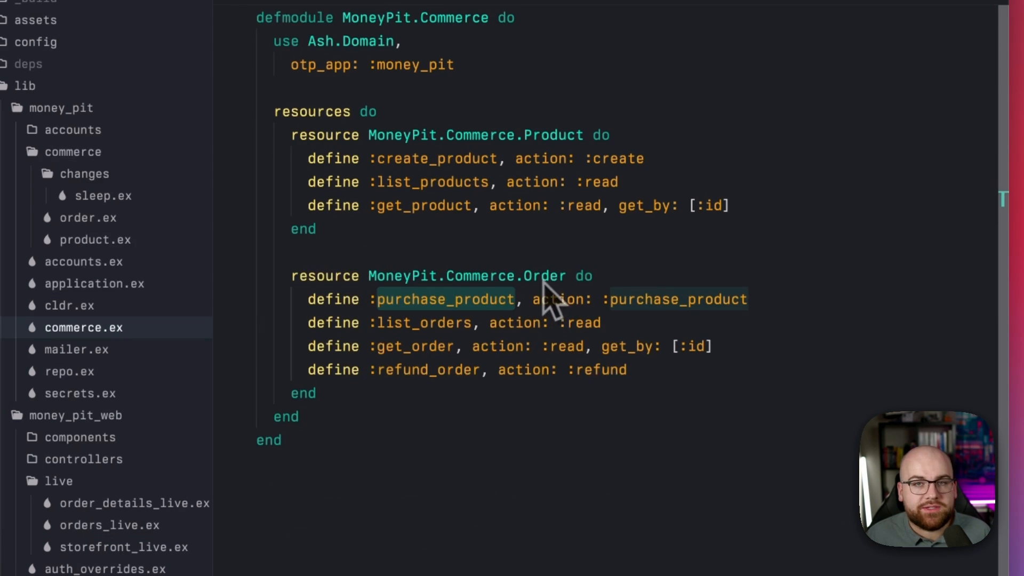
click(88, 217)
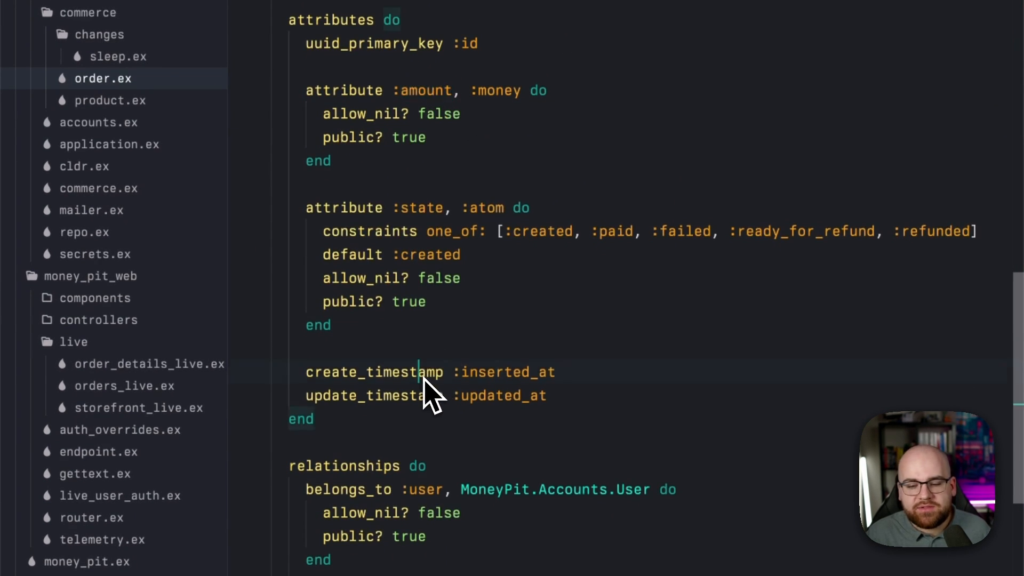
scroll(down, 3)
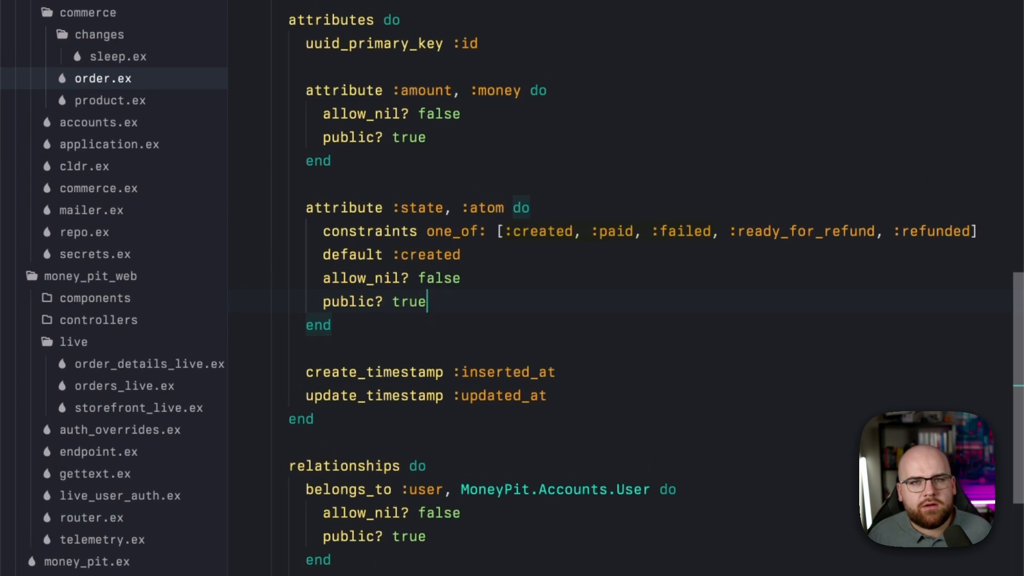
scroll(down, 3)
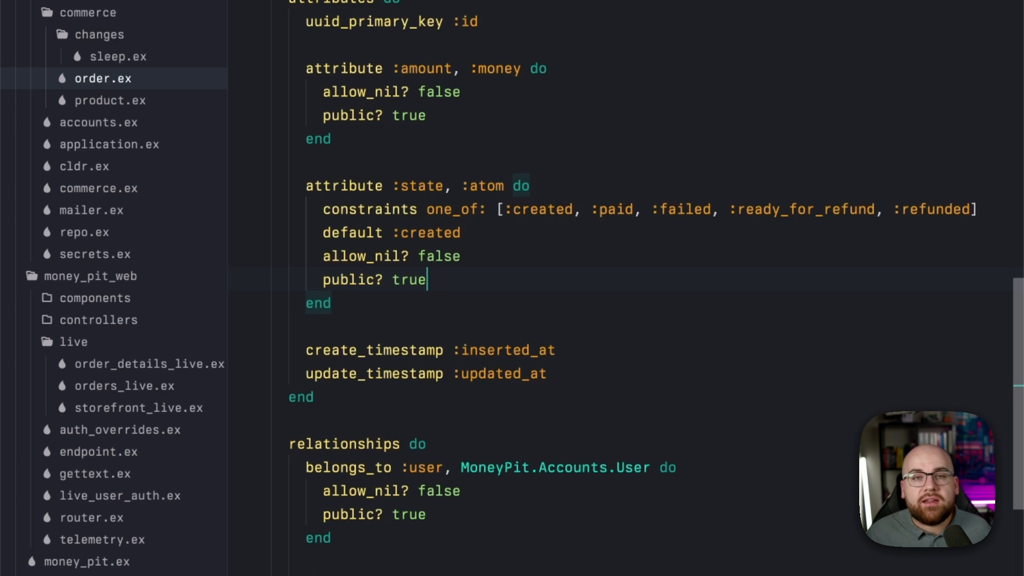
scroll(down, 3)
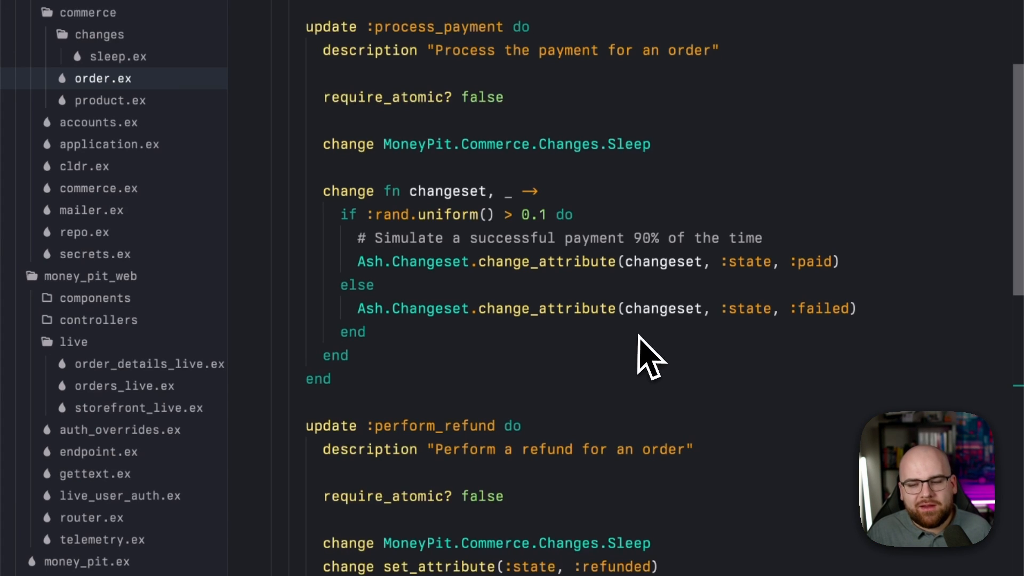
mouse_move(819, 281)
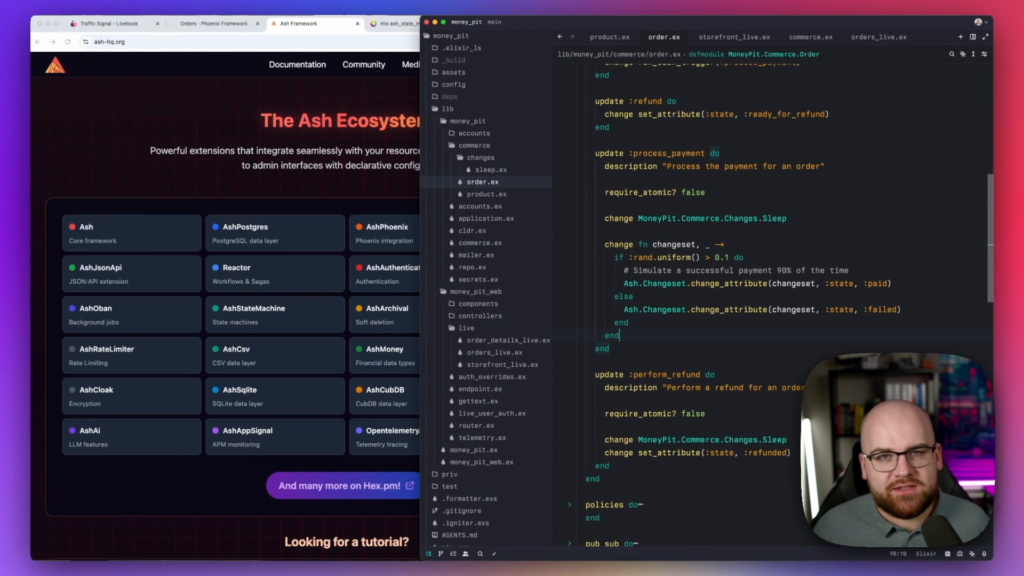
mouse_move(824, 345)
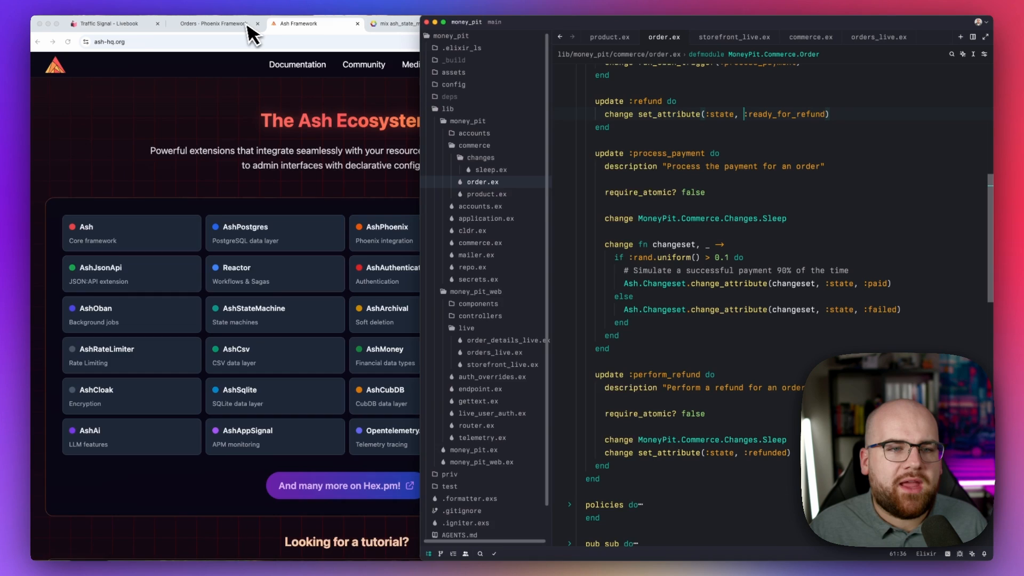
Step: Return to the MoneyPit Orders page listing the admin's Paid and Failed orders
click(216, 23)
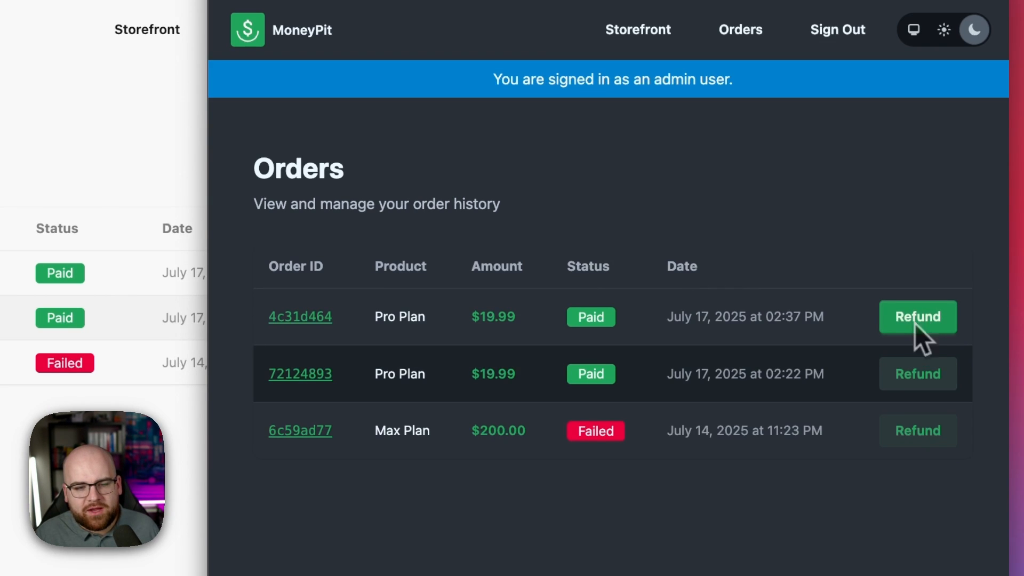
Step: Request a refund for the Pro Plan order 4c31d464
click(918, 317)
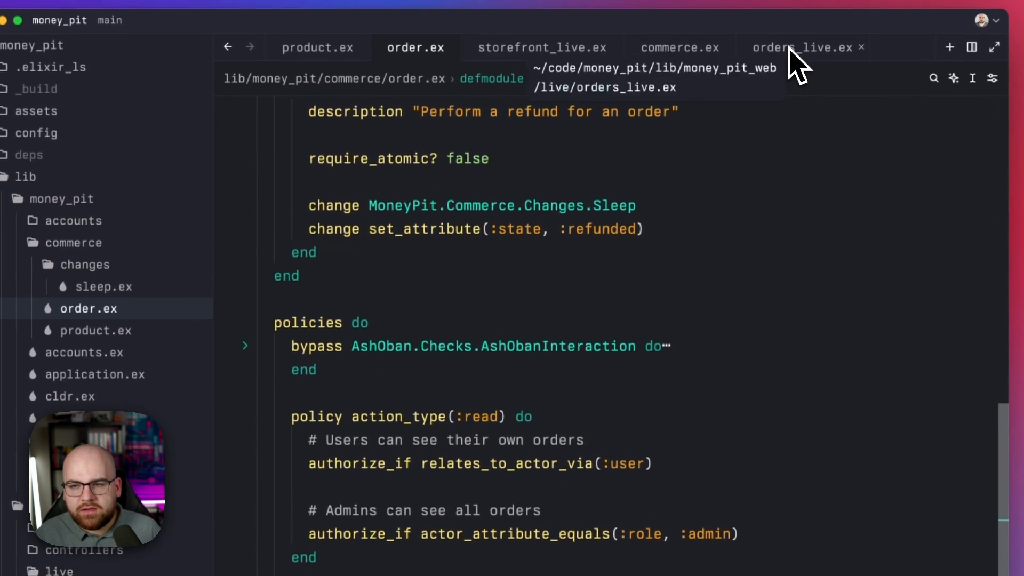
Step: Trace can_refund_order from orders_live.ex back to the Commerce domain file
click(803, 47)
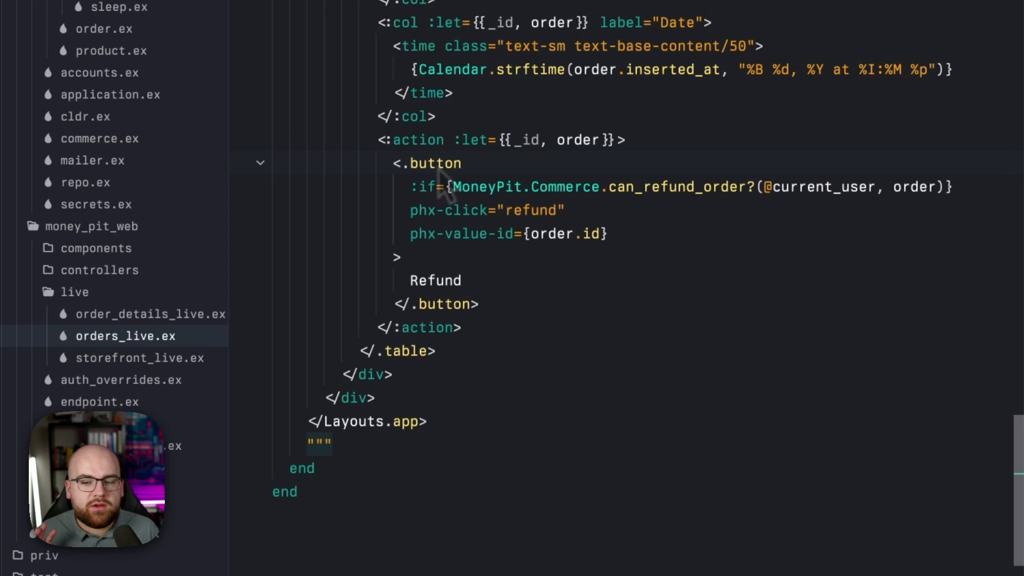
mouse_move(683, 209)
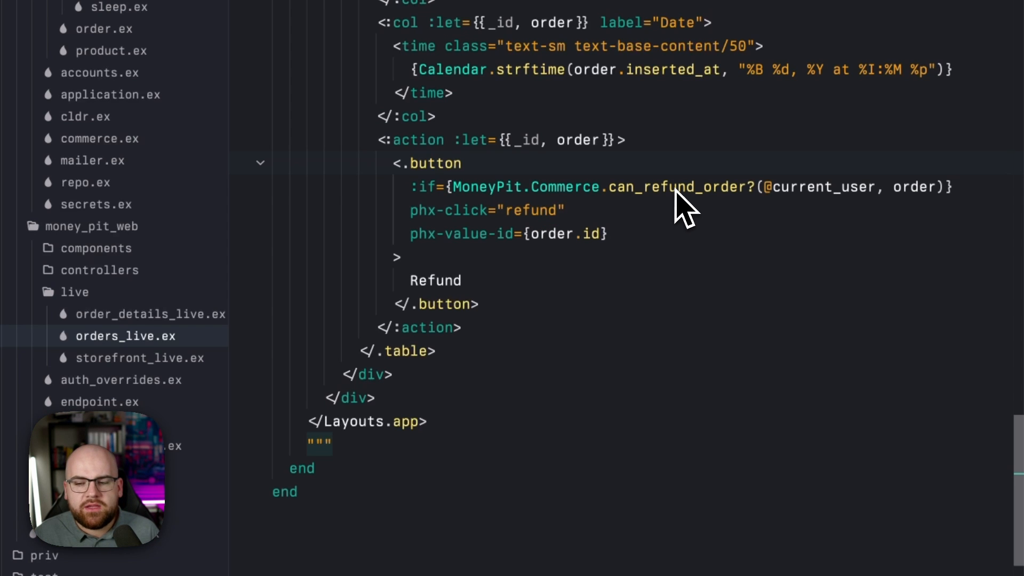
double_click(676, 187)
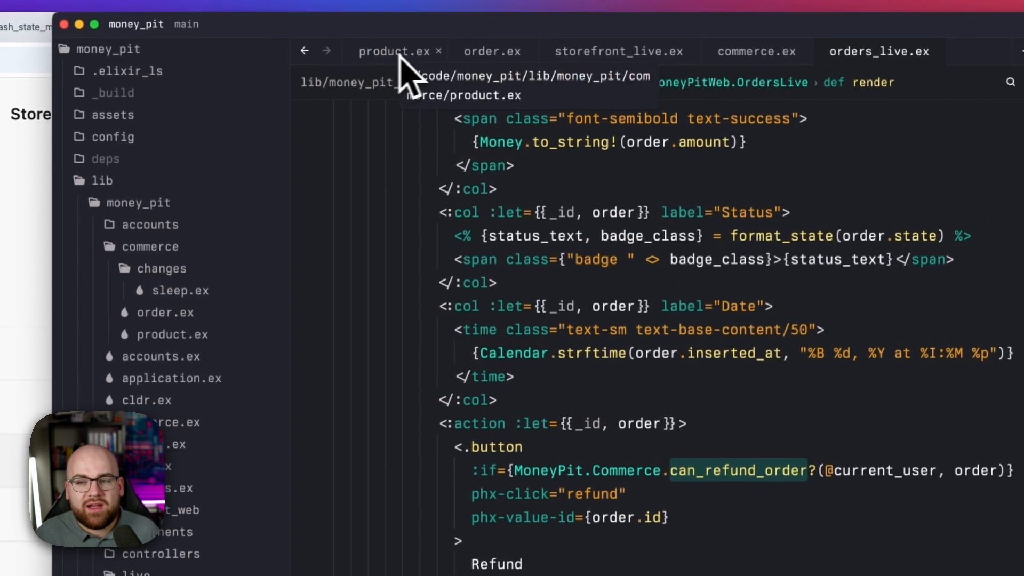
click(756, 52)
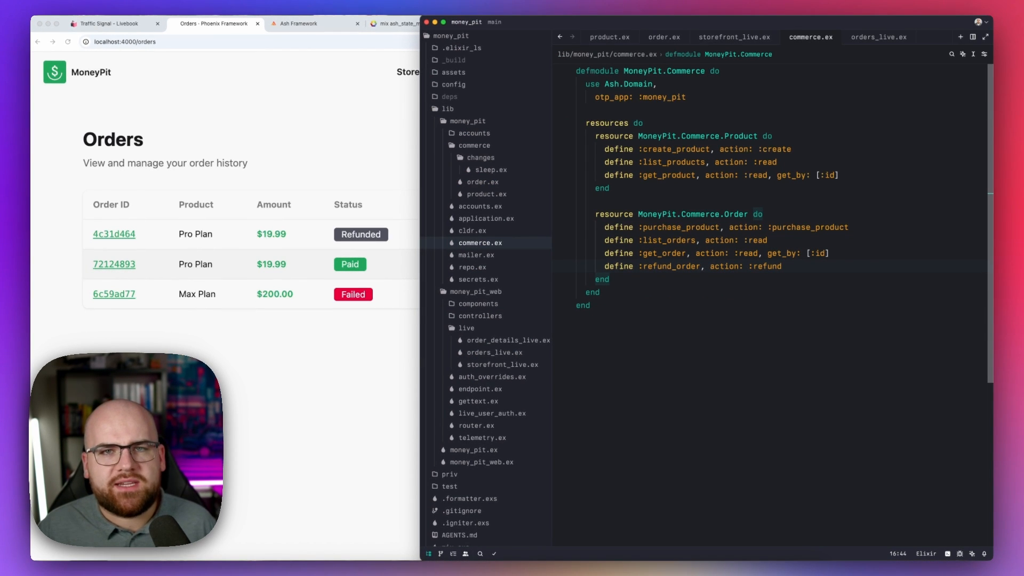
Step: Show the Commerce domain in Zed beside the Refunded order 4c31d464 in the browser
click(665, 36)
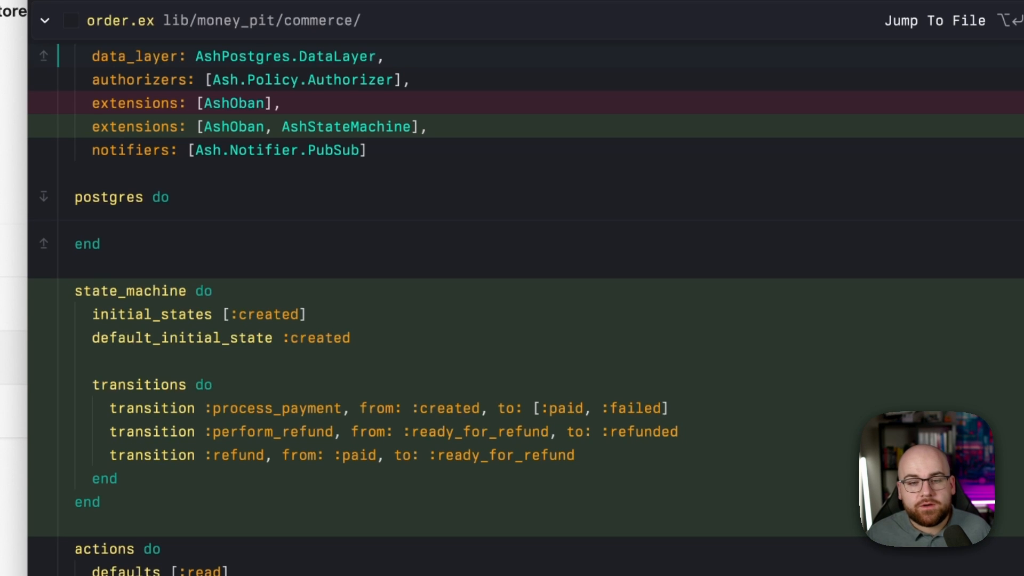
mouse_move(245, 215)
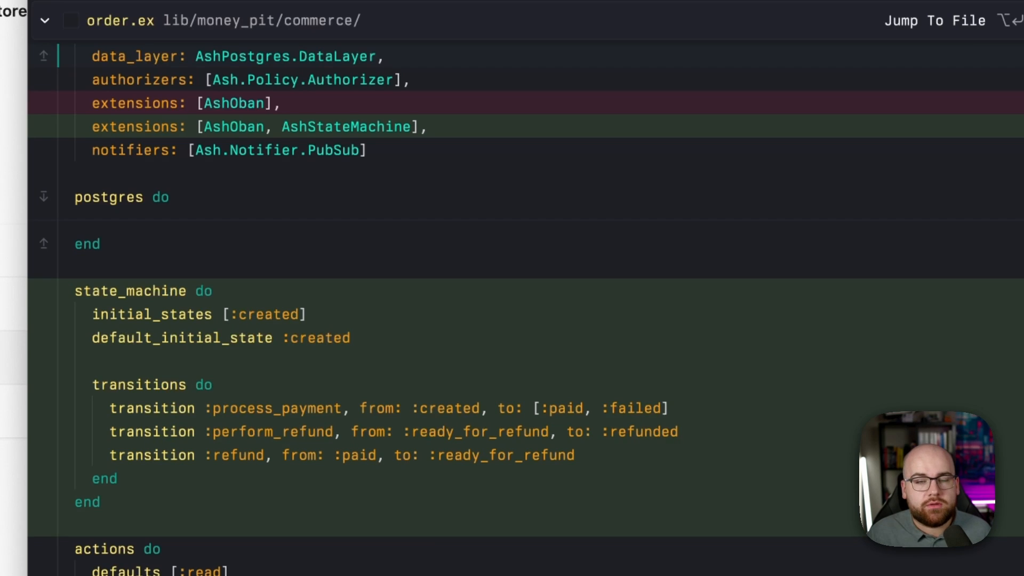
scroll(down, 3)
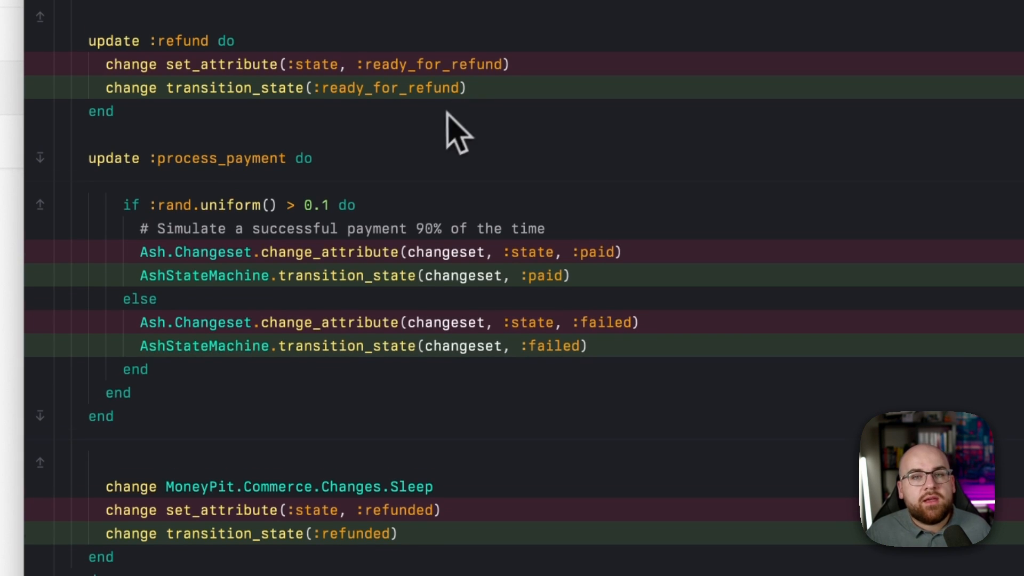
scroll(down, 3)
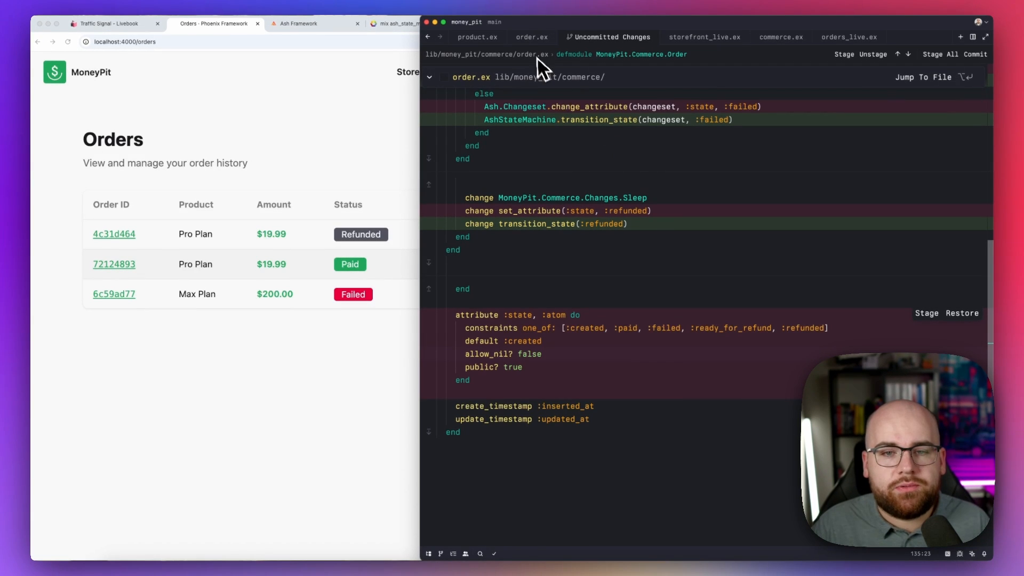
Step: Leave the diff and open order.ex from lib/money_pit/commerce as a plain file
click(532, 36)
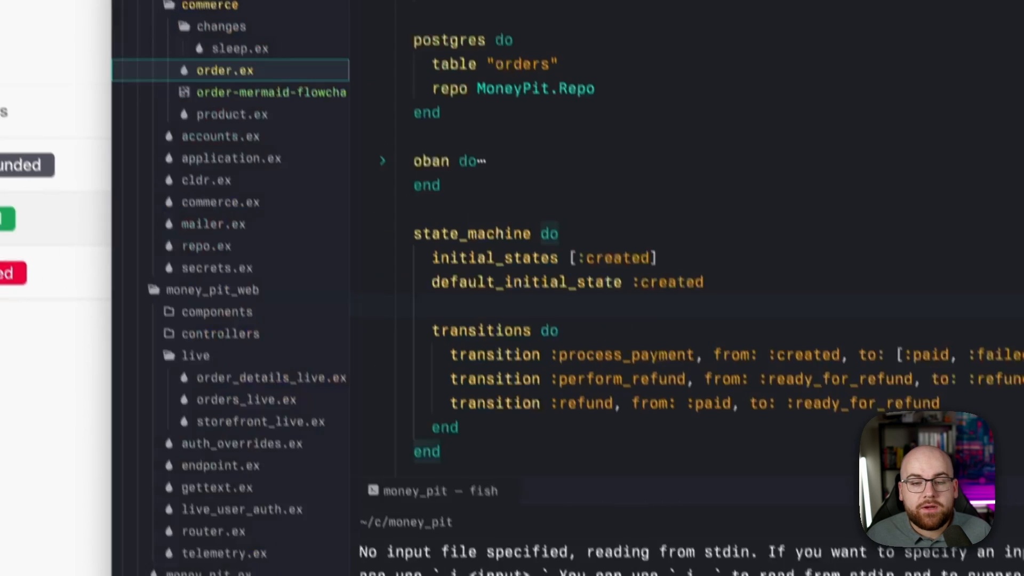
click(271, 92)
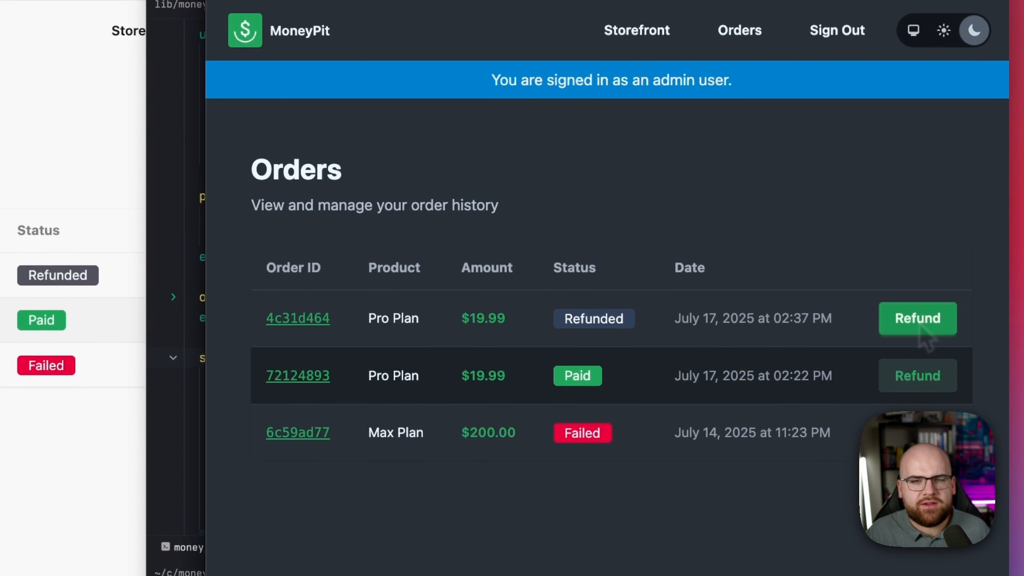
Step: Attempt to refund the already Refunded order 4c31d464, getting 'Failed to refund!'
click(918, 319)
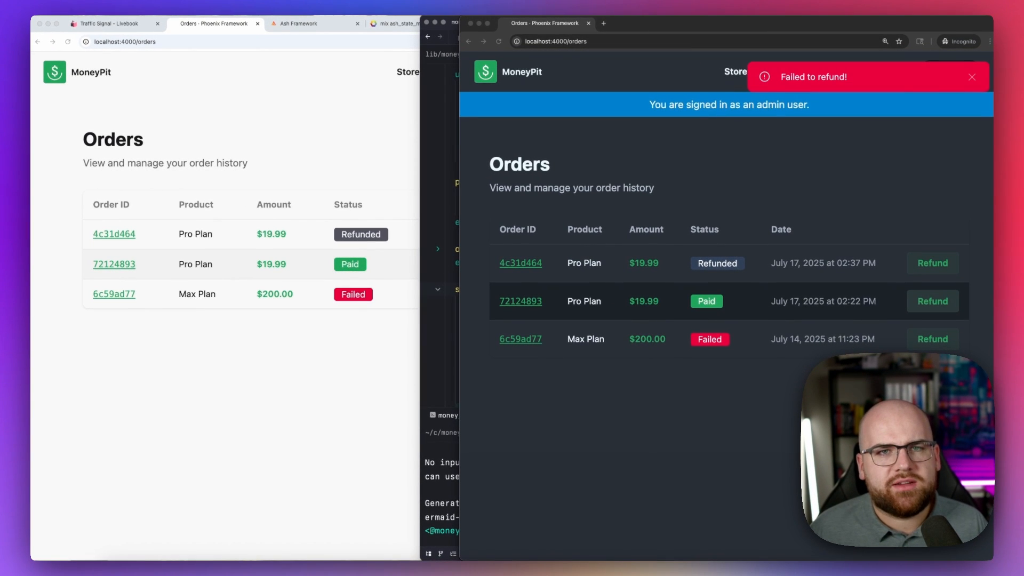
mouse_move(484, 441)
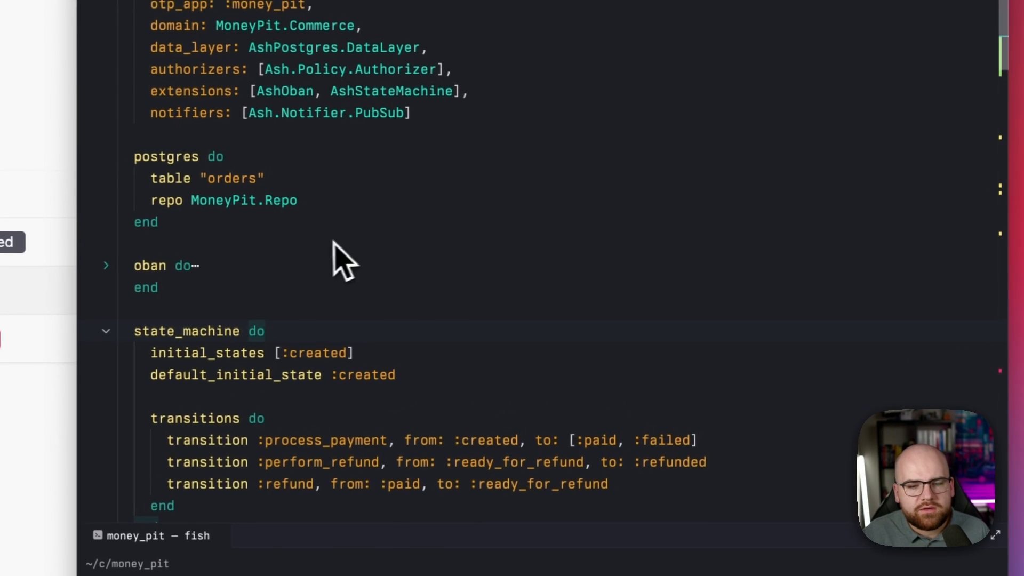
Step: Add forbid_unless AshStateMachine.Checks.ValidNextState to the refund policy and refund the Paid order
scroll(down, 3)
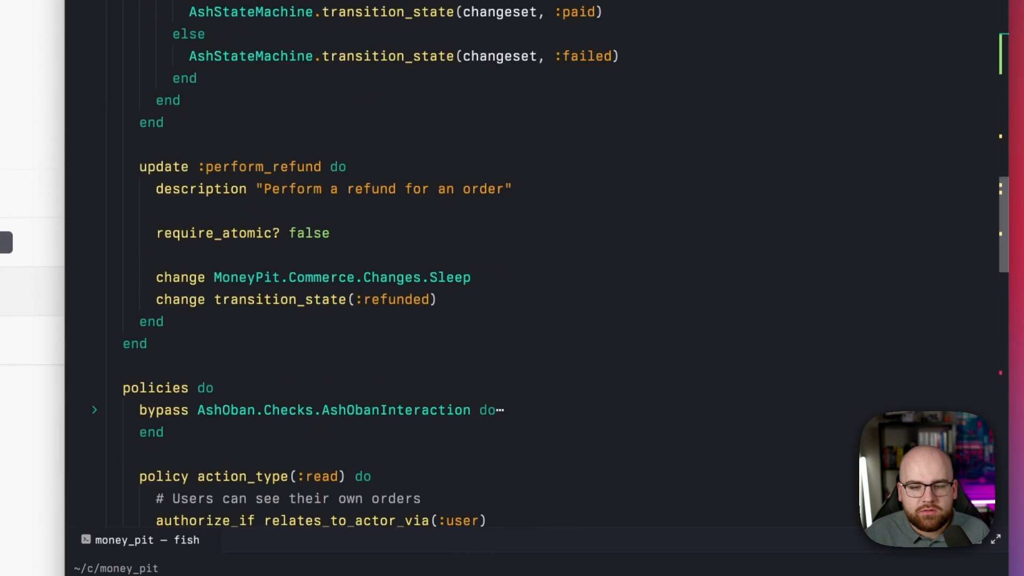
scroll(down, 3)
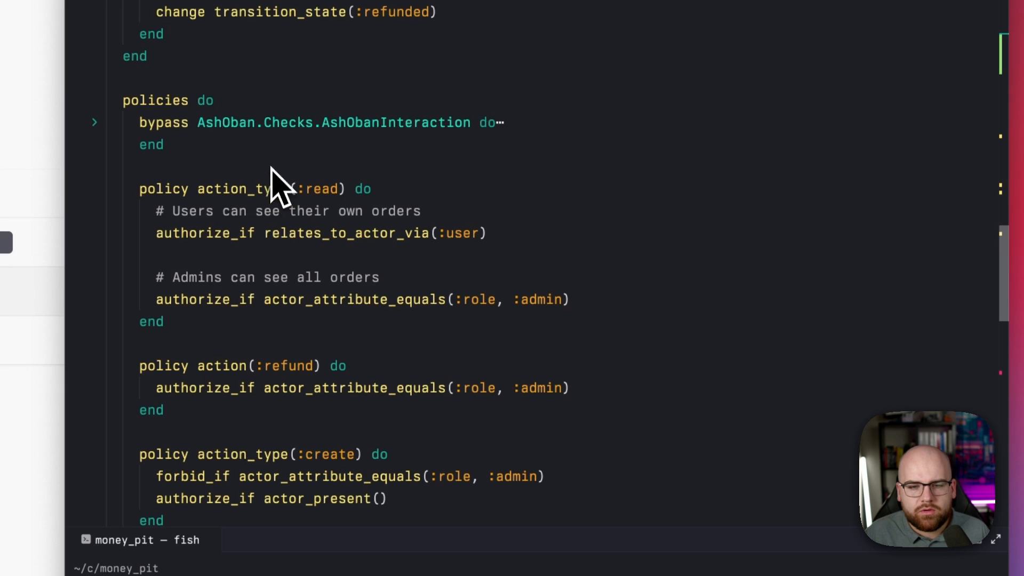
scroll(down, 3)
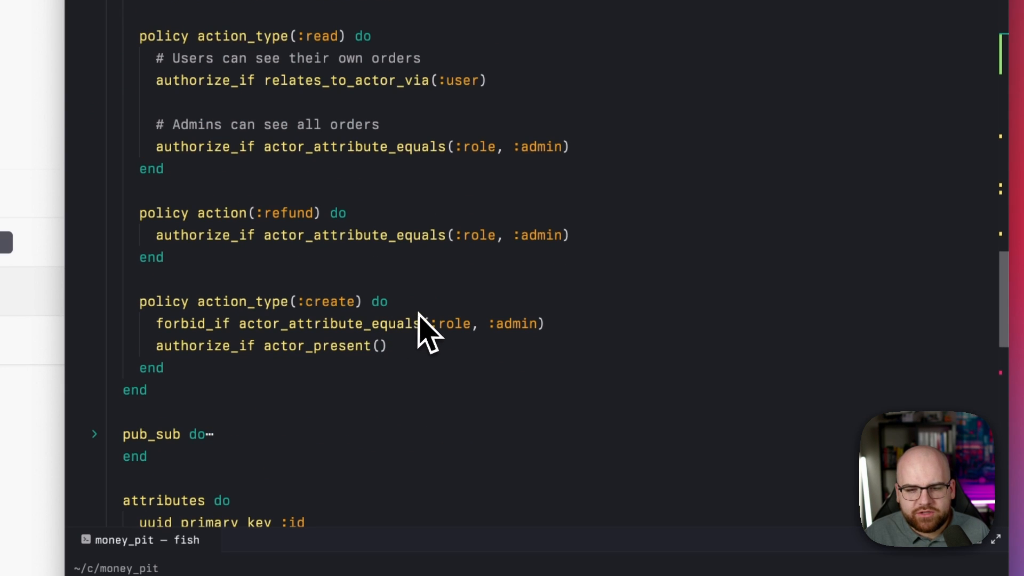
text(forbid_unless AshStateMachine.Checks.ValidNextState)
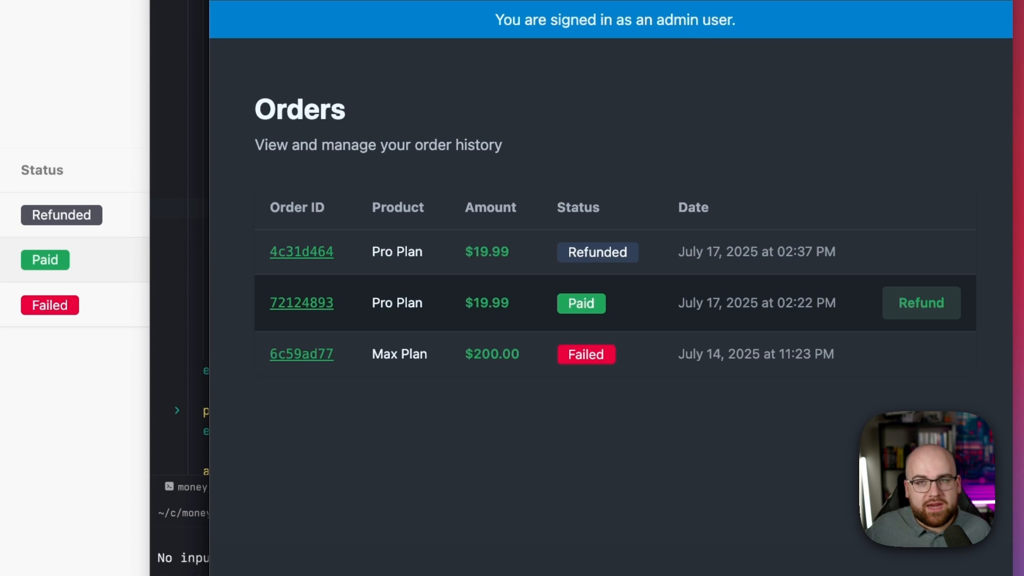
mouse_move(848, 216)
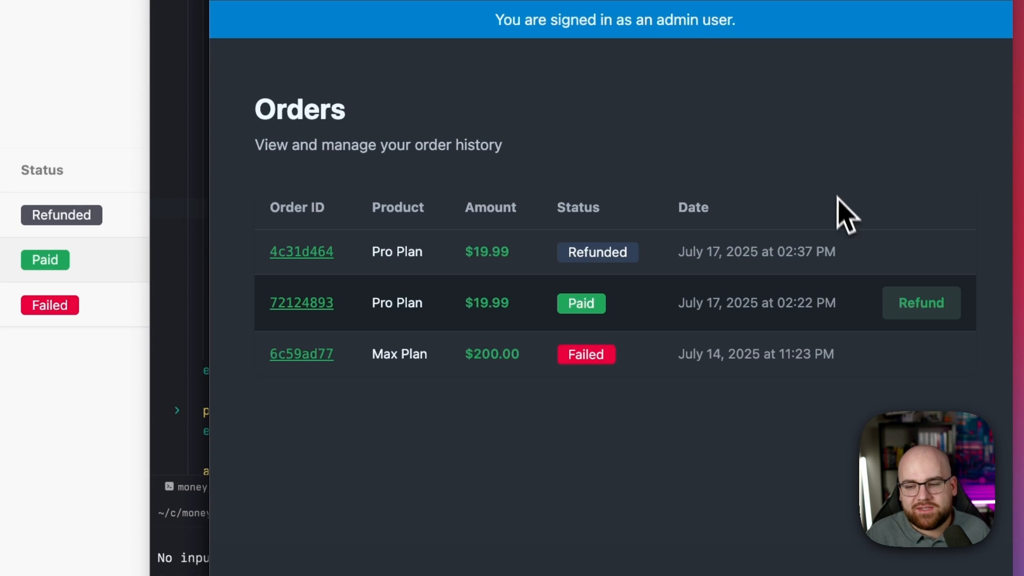
click(921, 303)
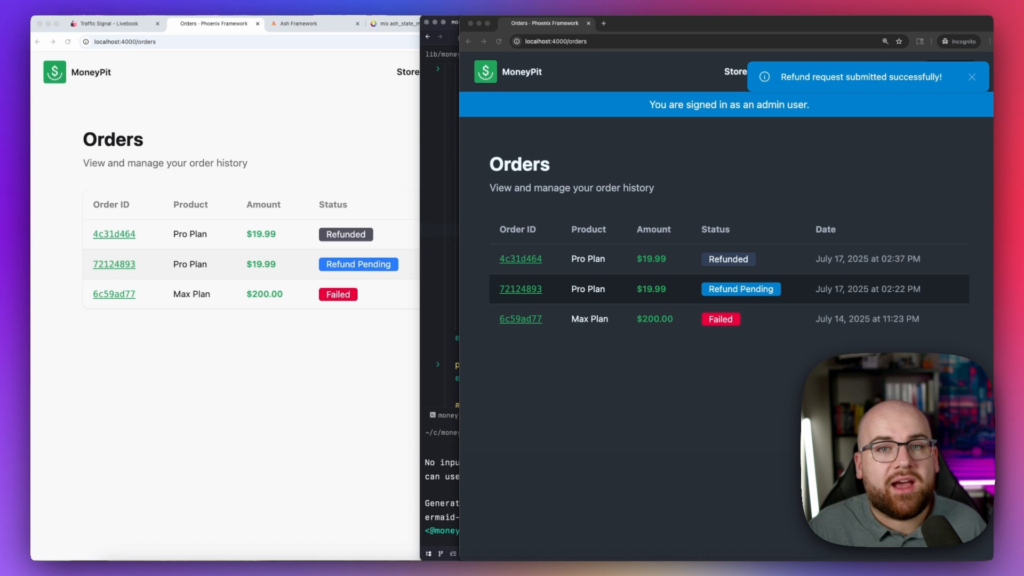
mouse_move(514, 44)
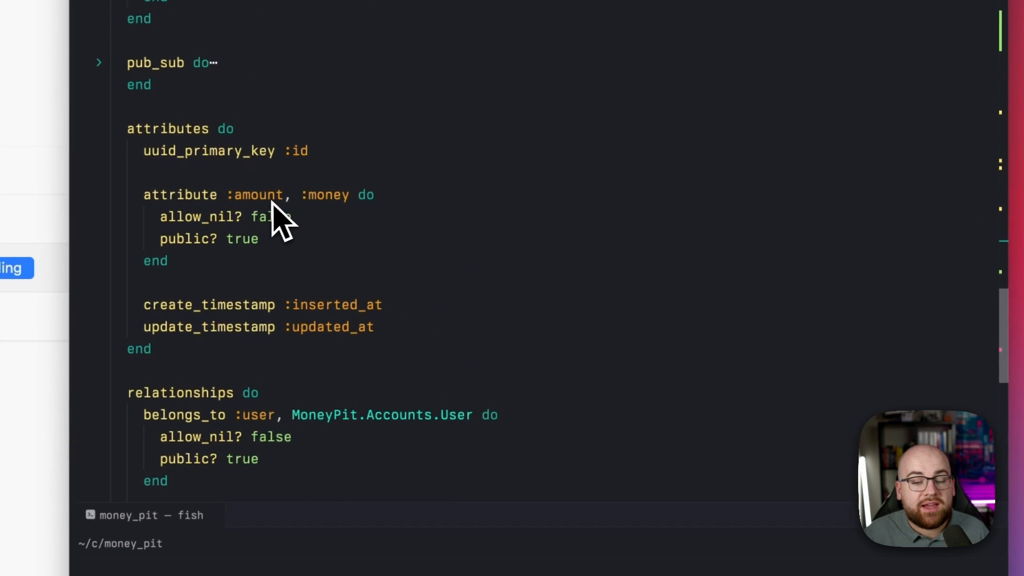
Step: Highlight the :amount money attribute and the "created" event name in the pub_sub block
double_click(329, 194)
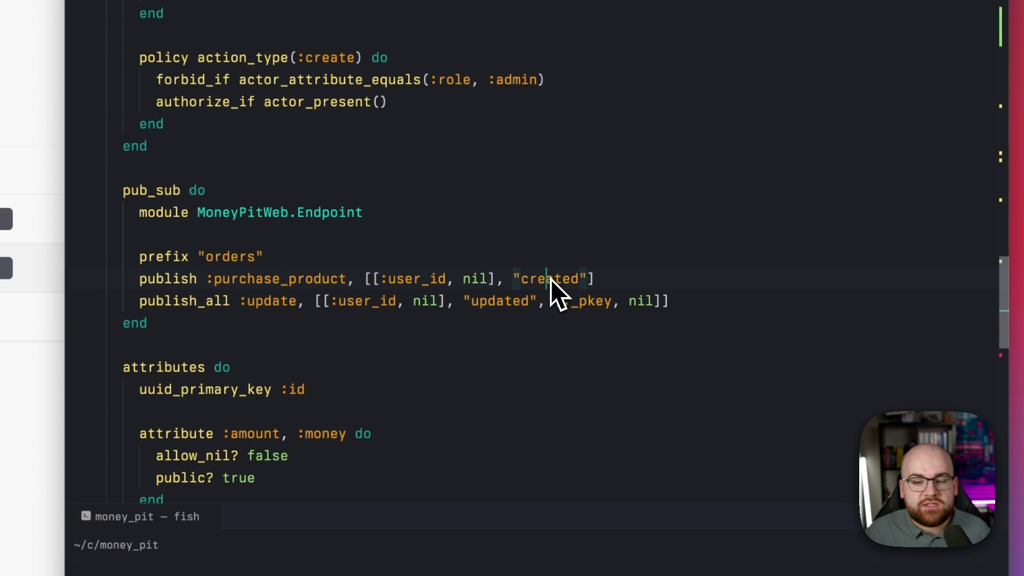
double_click(551, 279)
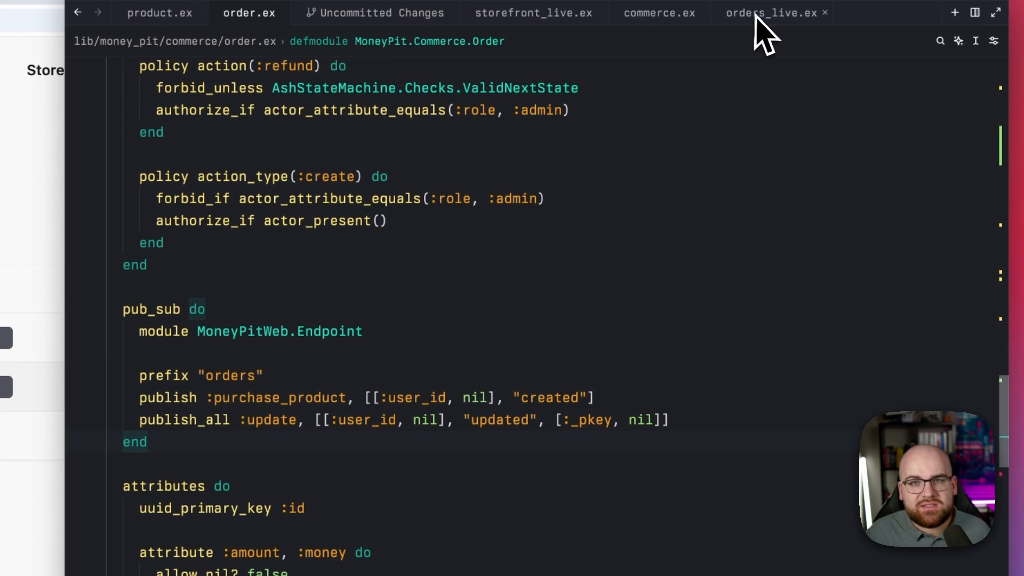
click(770, 13)
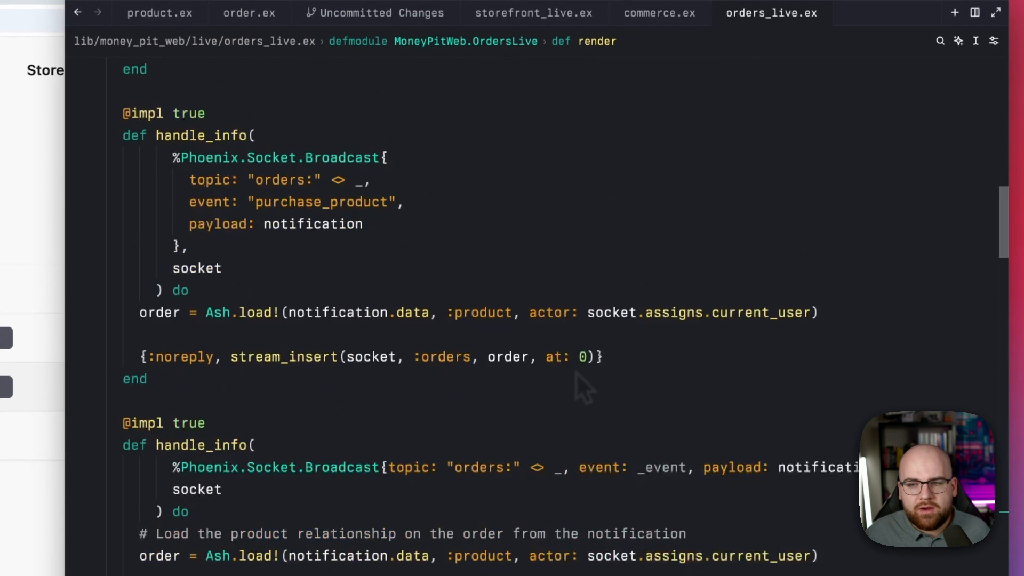
scroll(up, 3)
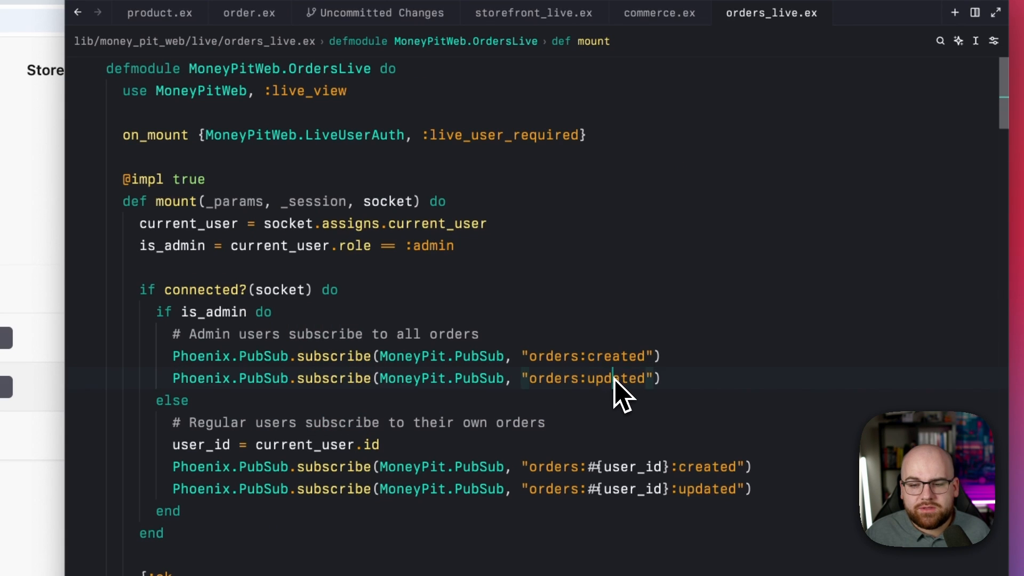
double_click(616, 378)
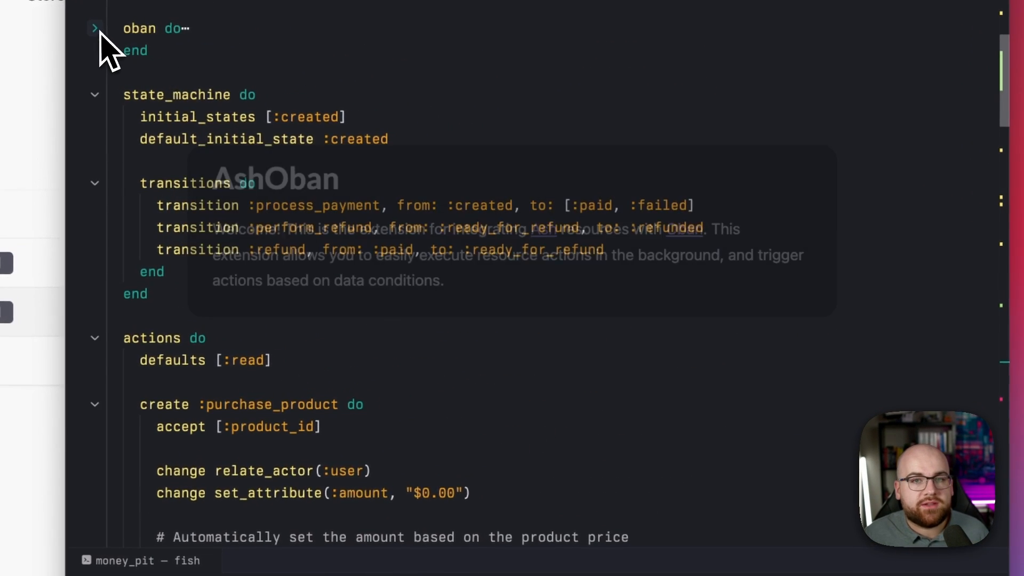
Step: Expand the oban block and highlight the :perform_refund action behind the ready_for_refund trigger
click(94, 27)
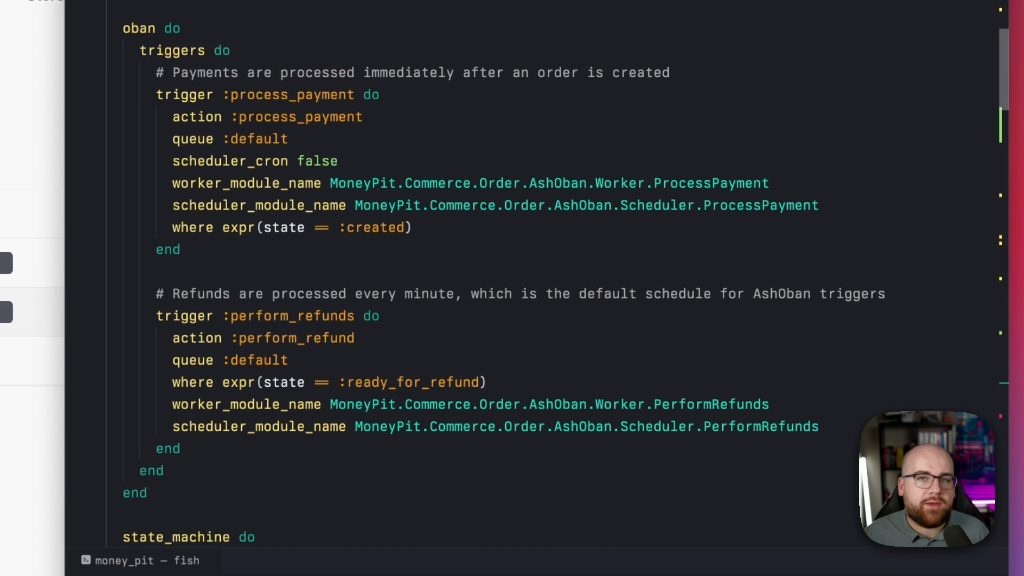
scroll(down, 3)
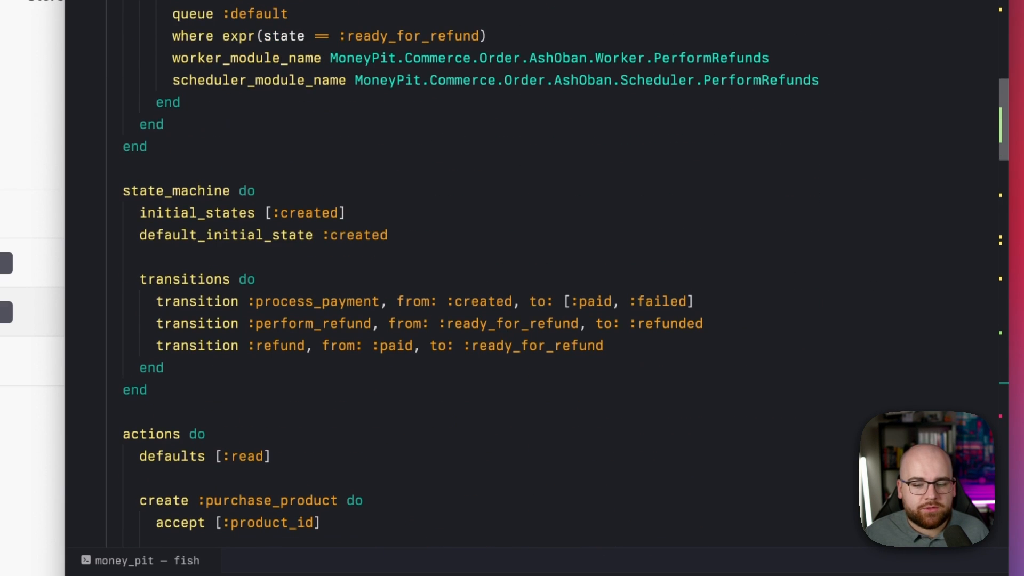
scroll(down, 3)
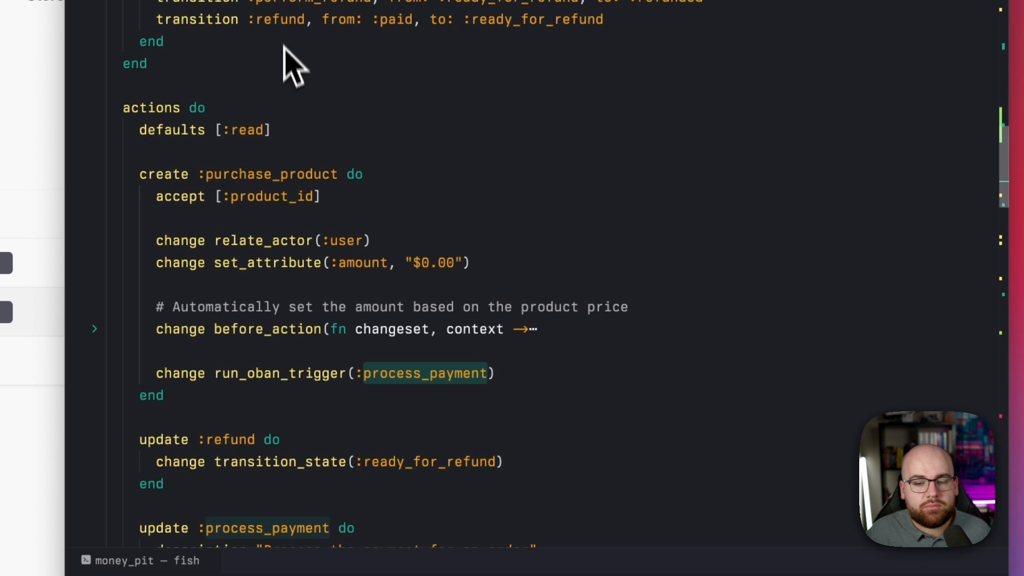
scroll(down, 3)
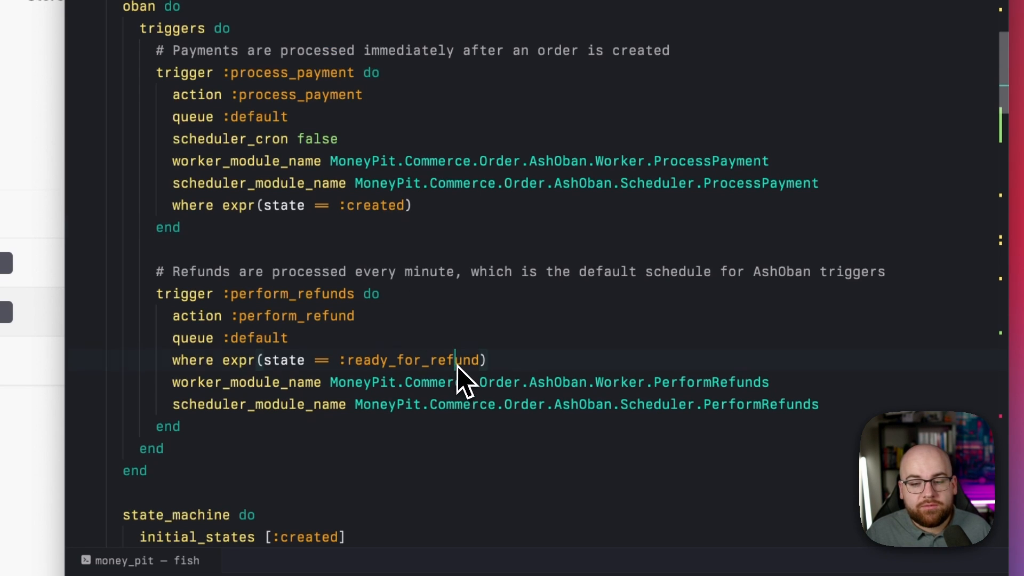
double_click(295, 315)
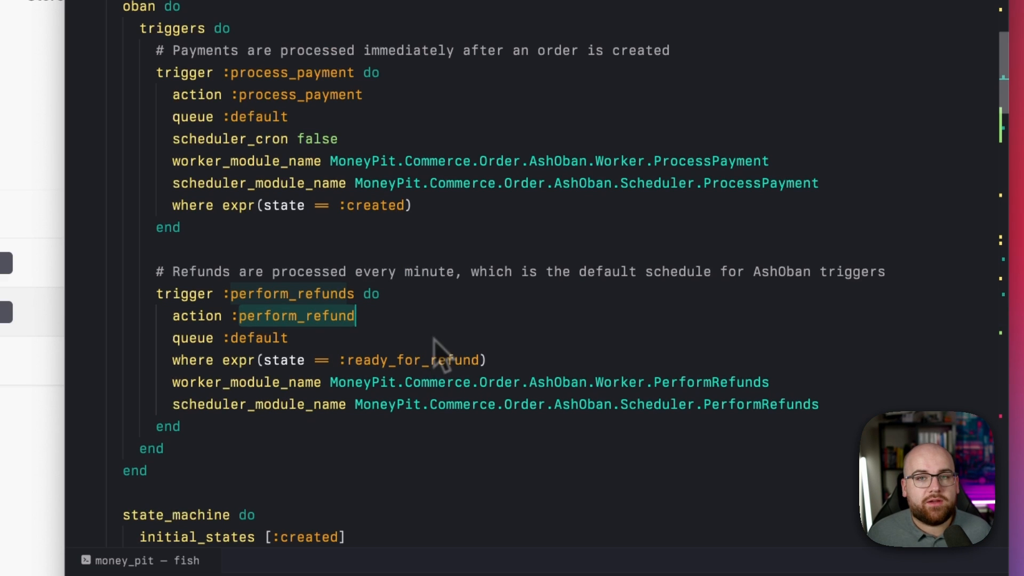